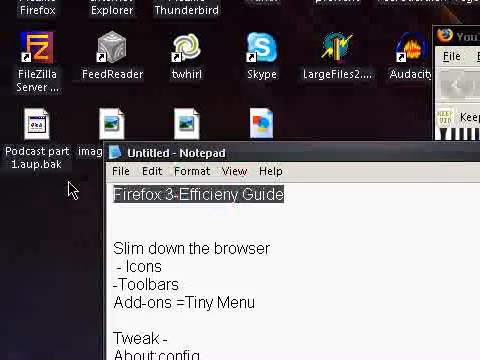
Step: Add the line "Parts 1 - 2" under the guide title and scroll down the outline
type("Parts")
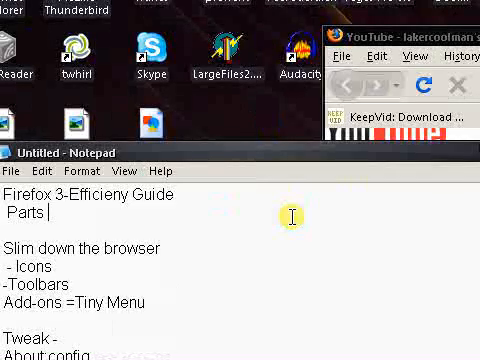
type("1 - 2")
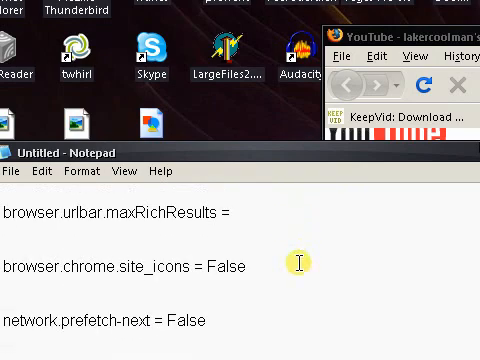
scroll("down", 3)
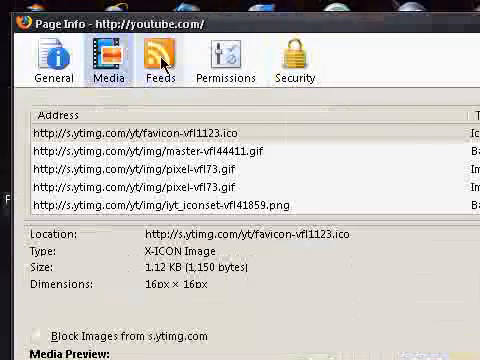
Step: Review youtube.com's default permissions on the Permissions tab, then check the other Page Info tabs
left_click(225, 57)
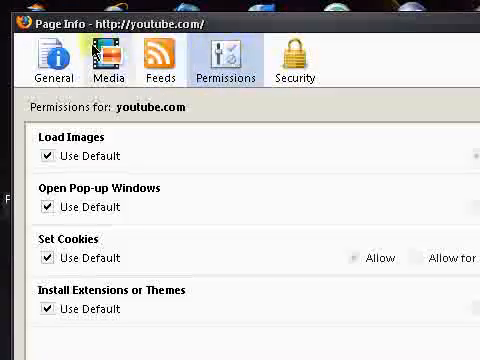
left_click(52, 58)
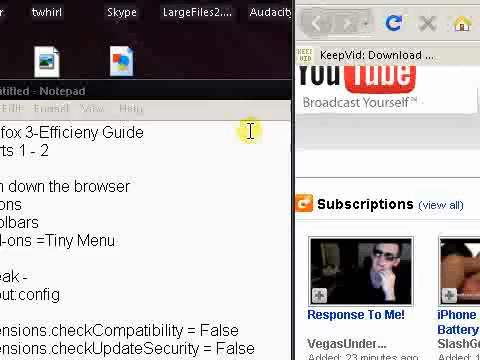
mouse_move(178, 207)
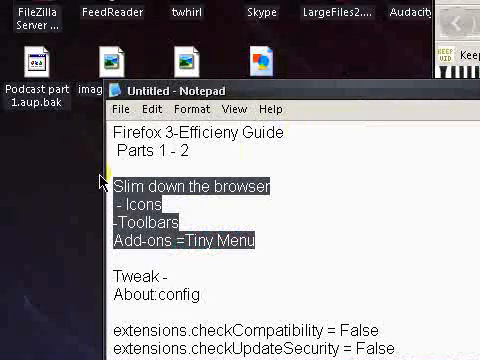
mouse_move(100, 180)
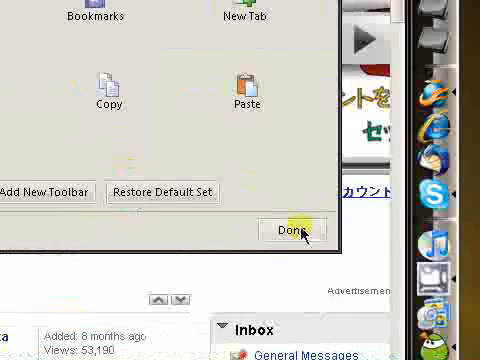
Step: Finish the toolbar rearrangement by clicking Done in Customize
left_click(289, 229)
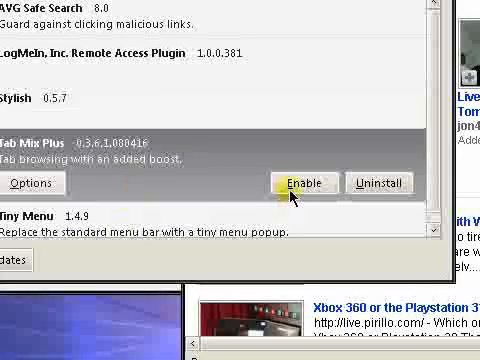
Step: Enable the Tab Mix Plus add-on in the Add-ons list
left_click(298, 183)
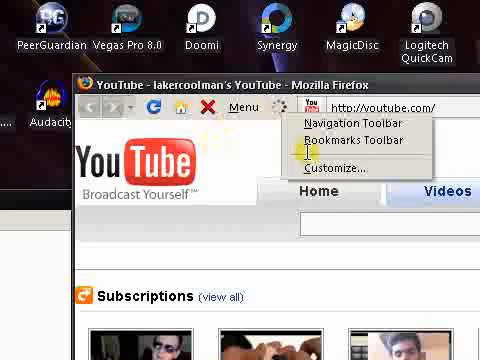
Step: Hide the extra toolbars and check the Tiny Menu button's File, Edit and View menus
left_click(333, 167)
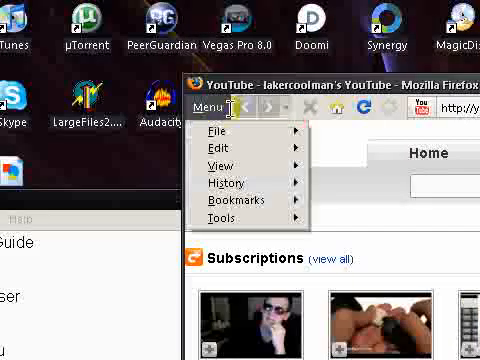
left_click(224, 182)
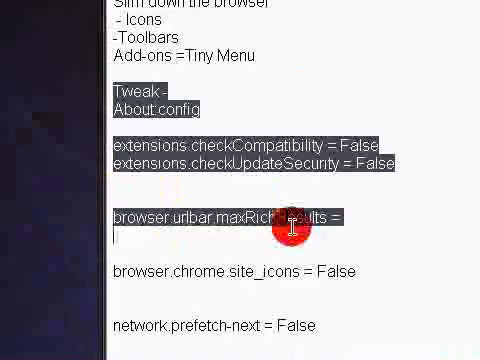
Step: Scroll the Notepad outline down to extensions.checkCompatibility and network.prefetch-next
scroll("down", 3)
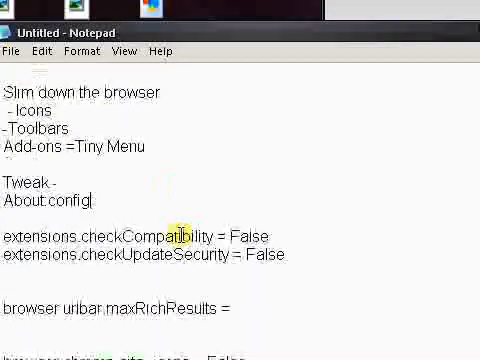
scroll("down", 3)
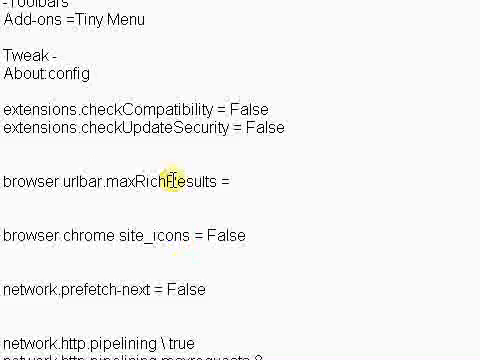
mouse_move(227, 99)
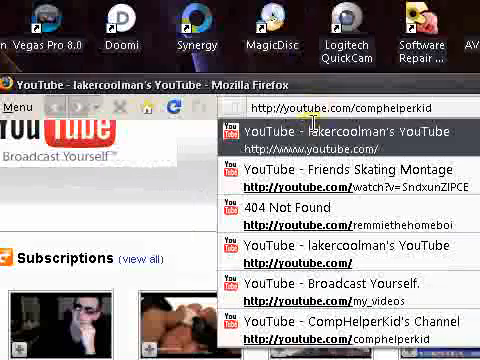
Step: Scroll the location bar's six YouTube history suggestions
scroll("down", 3)
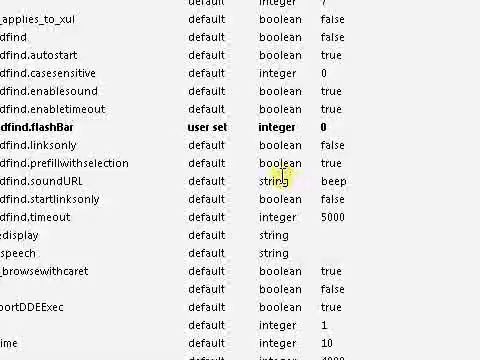
Step: Scroll about:config to the accessibility.typeaheadfind entries, with flashBar user-set to 0
scroll("down", 3)
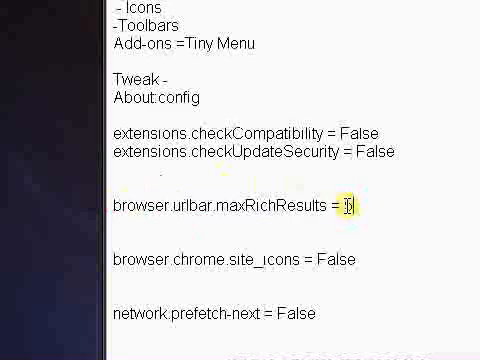
Step: Scroll the outline past maxRichResults = 5 to the network.http pipelining settings
scroll("down", 3)
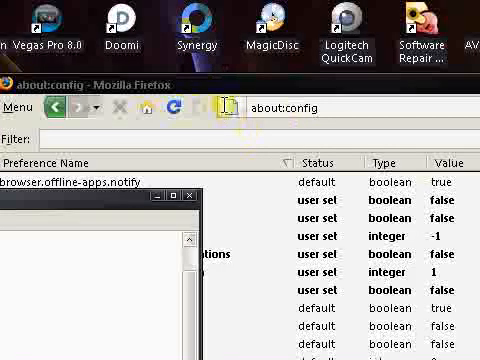
mouse_move(262, 128)
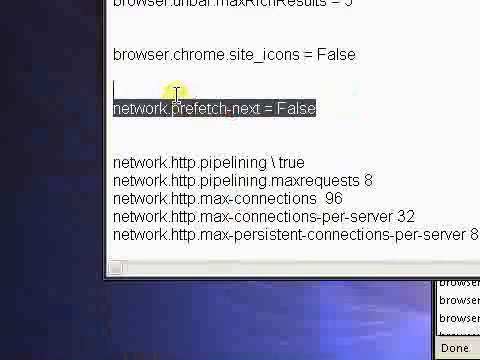
scroll("down", 3)
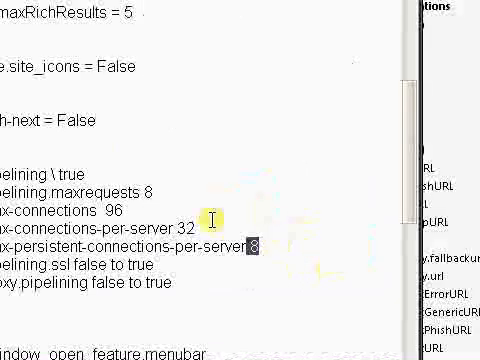
scroll("down", 3)
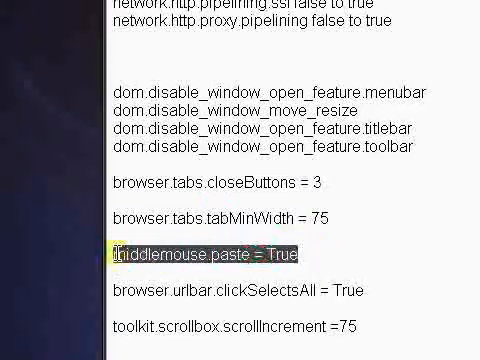
scroll("down", 3)
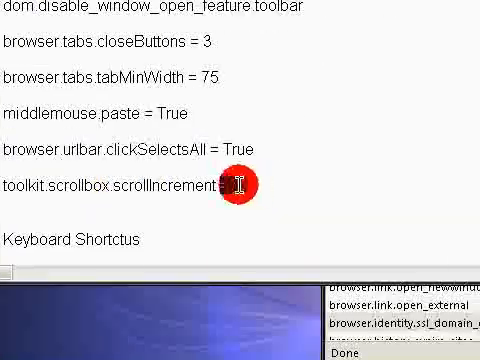
scroll("down", 3)
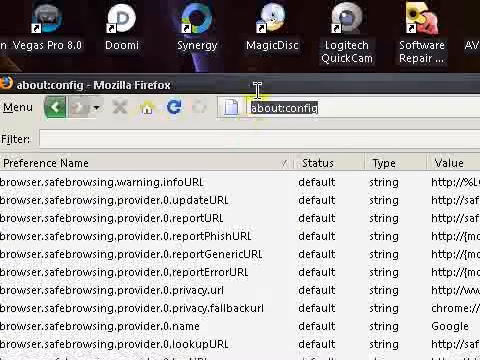
type("http://www.google.com/")
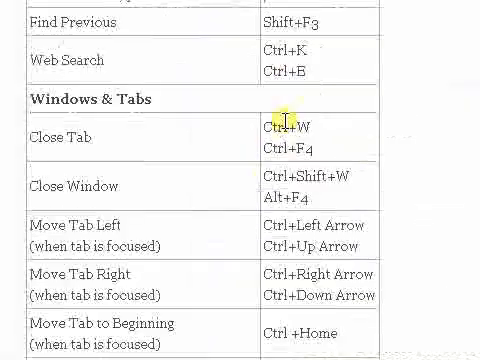
scroll("down", 3)
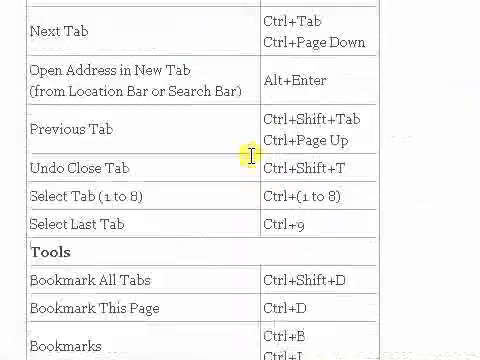
scroll("down", 3)
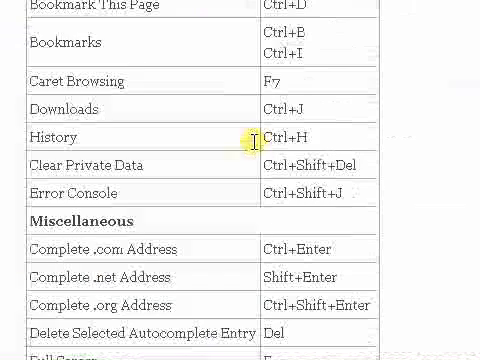
scroll("up", 3)
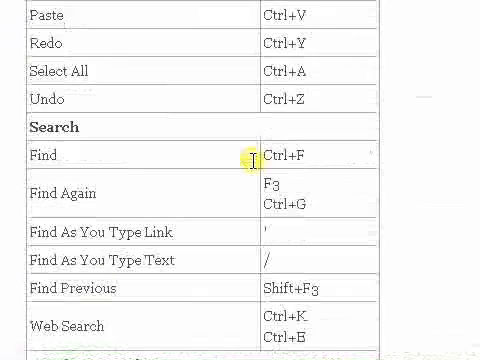